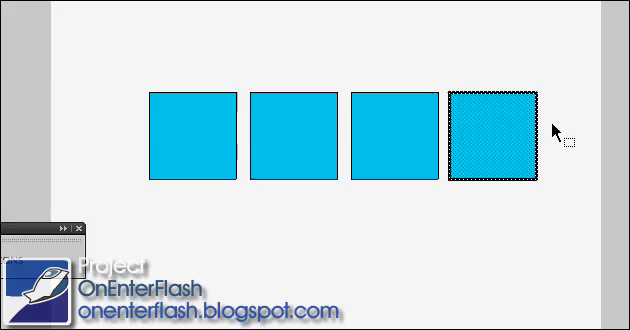
{"action": "mouse_move", "coordinate": [570, 100]}
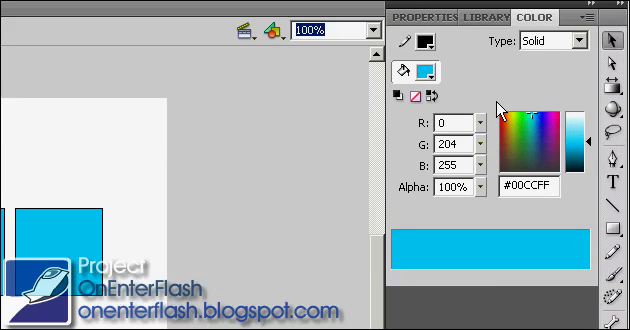
{"action": "mouse_move", "coordinate": [376, 104]}
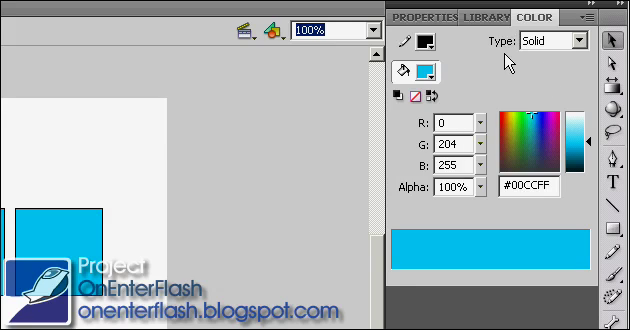
{"action": "mouse_move", "coordinate": [544, 48]}
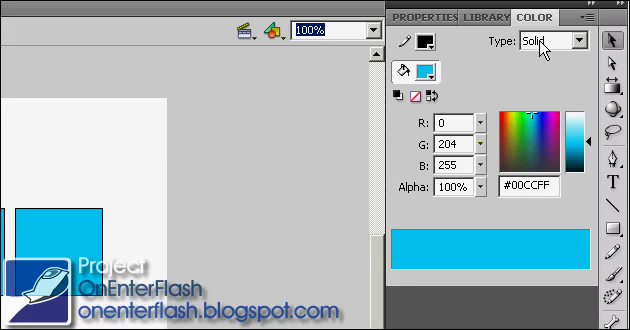
{"action": "left_click", "coordinate": [550, 40]}
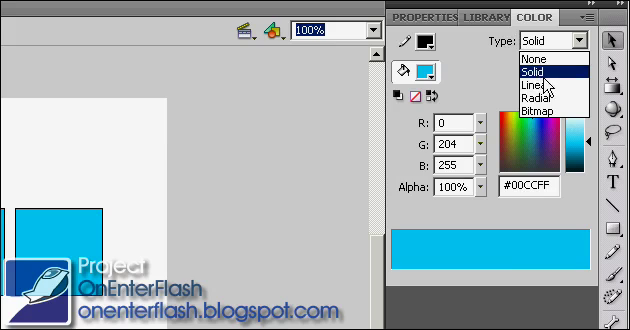
{"action": "mouse_move", "coordinate": [548, 96]}
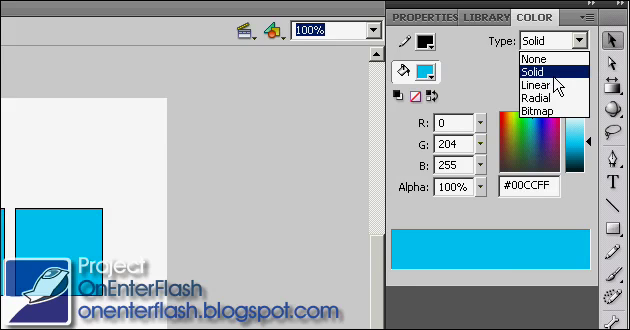
{"action": "mouse_move", "coordinate": [548, 84]}
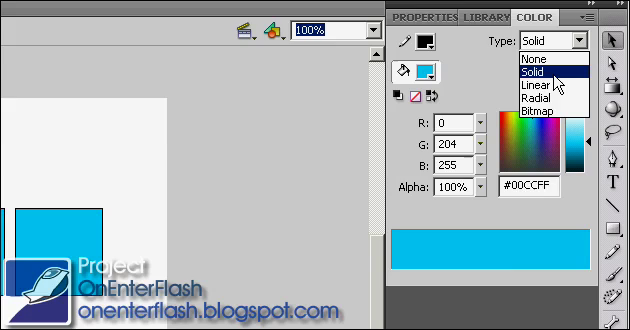
{"action": "mouse_move", "coordinate": [558, 88]}
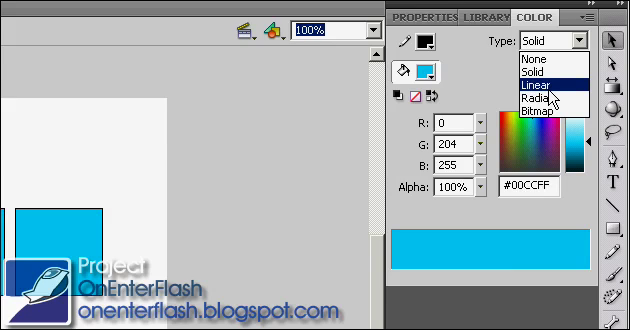
{"action": "mouse_move", "coordinate": [550, 96]}
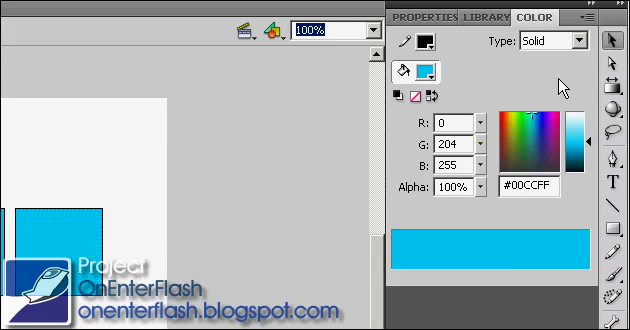
Make the fill a Linear gradient running from purple to green (#00FF99) via the swatches
{"action": "left_click", "coordinate": [554, 40]}
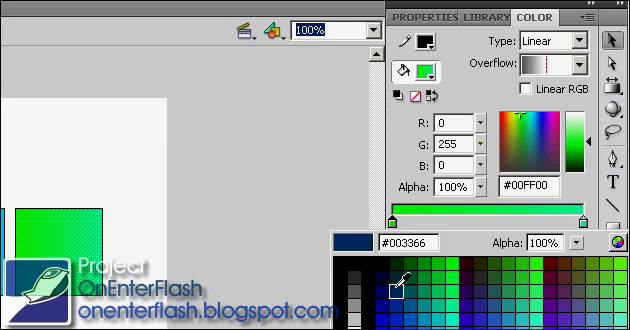
{"action": "left_click", "coordinate": [396, 296]}
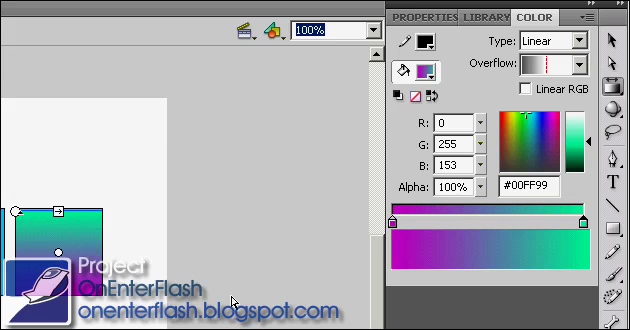
Make the fill a Radial gradient with a purple #CC00CC centre stop
{"action": "left_click", "coordinate": [572, 40]}
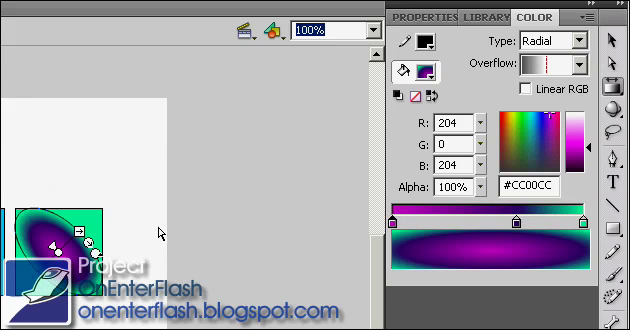
{"action": "mouse_move", "coordinate": [84, 244]}
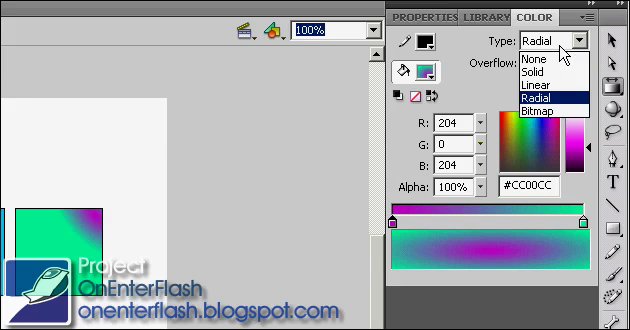
{"action": "mouse_move", "coordinate": [548, 114]}
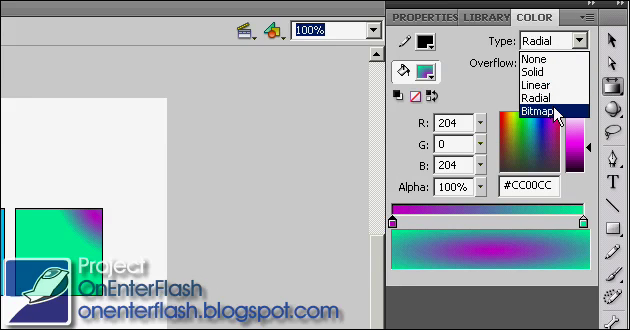
Set the fill Type to Bitmap so the imported image swatch is offered
{"action": "left_click", "coordinate": [548, 112]}
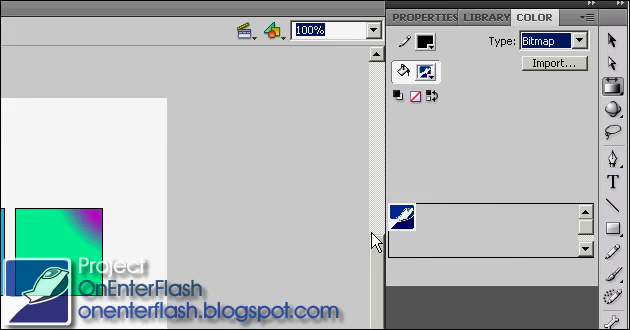
{"action": "mouse_move", "coordinate": [440, 230]}
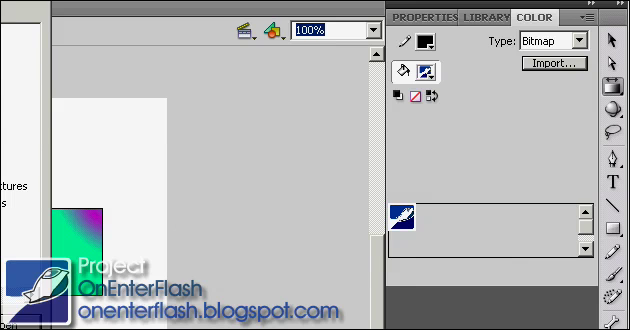
Select the rectangle so its Radial #CC00CC gradient settings reappear in the Color panel
{"action": "left_click", "coordinate": [554, 64]}
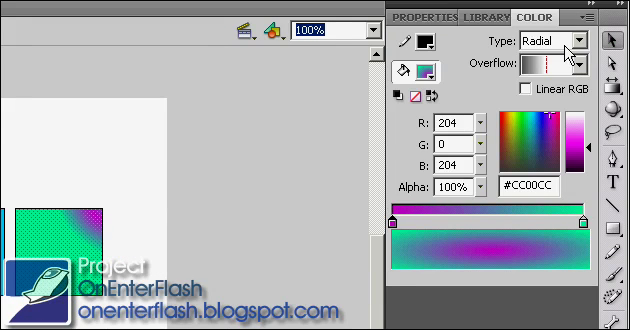
Fill the rectangle with the imported bitmap swatch as a tiled pattern
{"action": "left_click", "coordinate": [564, 40]}
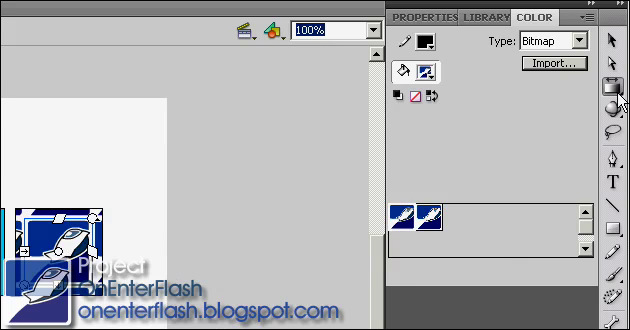
{"action": "mouse_move", "coordinate": [268, 152]}
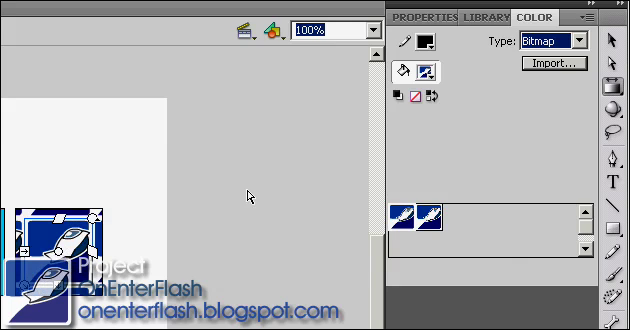
{"action": "mouse_move", "coordinate": [288, 172]}
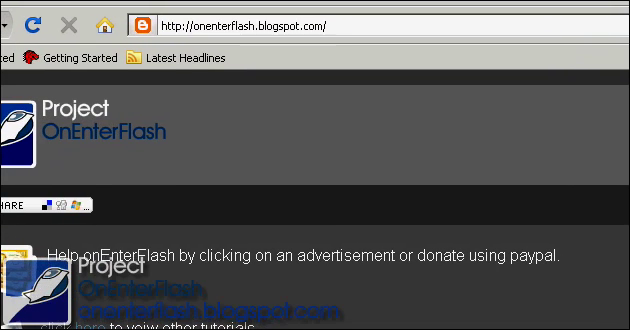
{"action": "scroll", "scroll_direction": "down", "scroll_amount": 3}
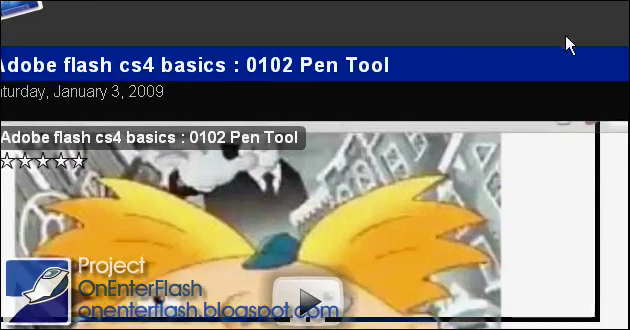
{"action": "scroll", "scroll_direction": "down", "scroll_amount": 3}
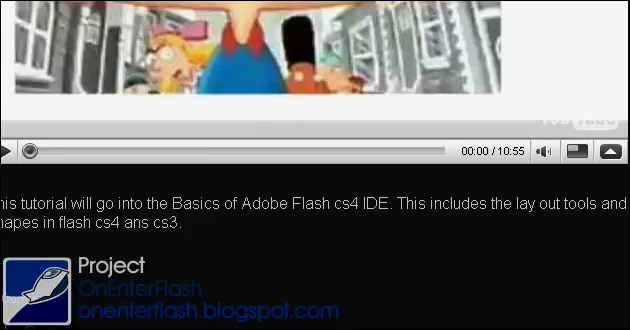
{"action": "scroll", "scroll_direction": "down", "scroll_amount": 3}
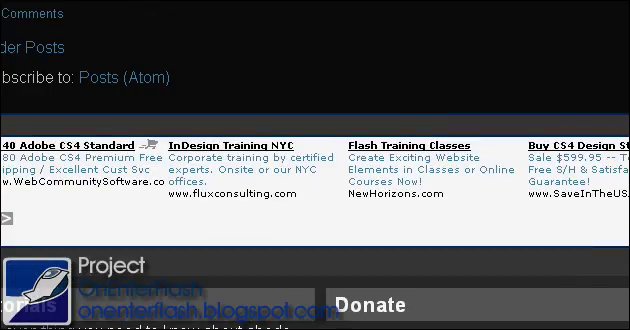
{"action": "scroll", "scroll_direction": "down", "scroll_amount": 3}
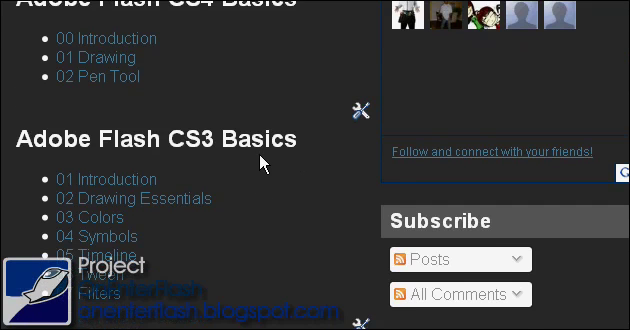
{"action": "scroll", "scroll_direction": "down", "scroll_amount": 3}
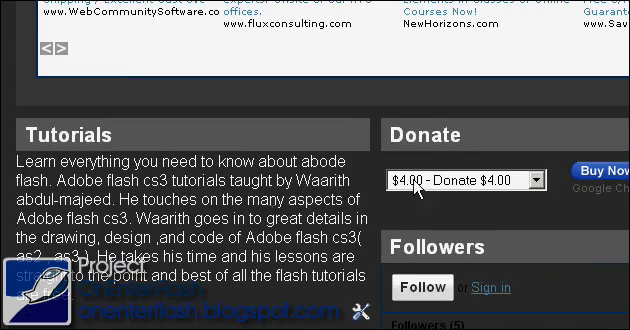